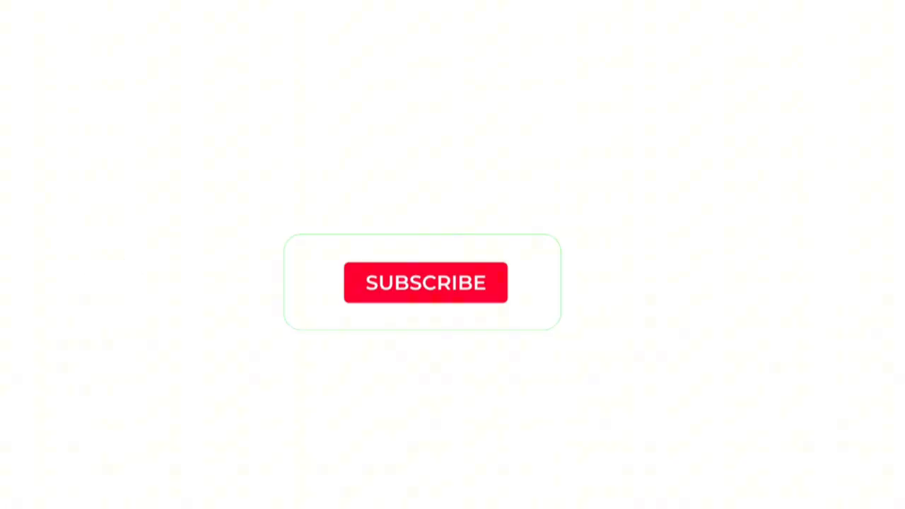
# Step: Play the preview's red SUBSCRIBE button transition to grey SUBSCRIBED with the bell icon
pyautogui.click(426, 283)
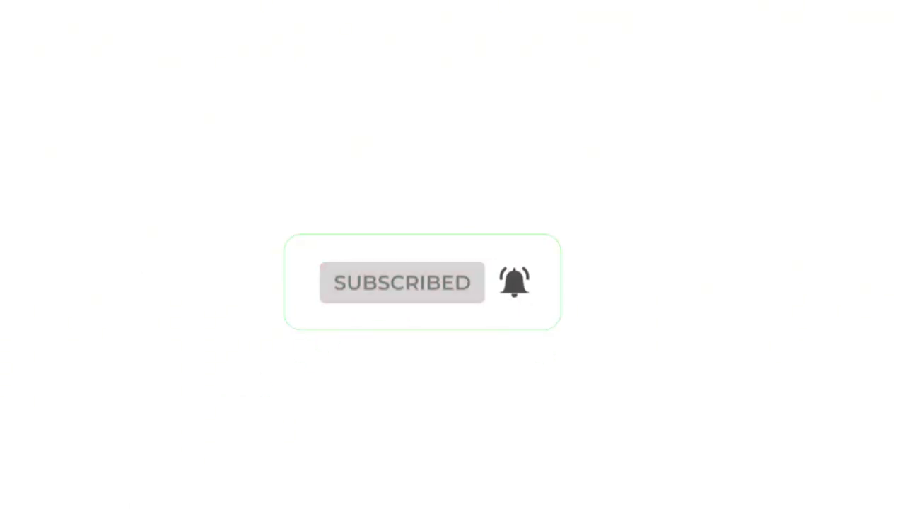